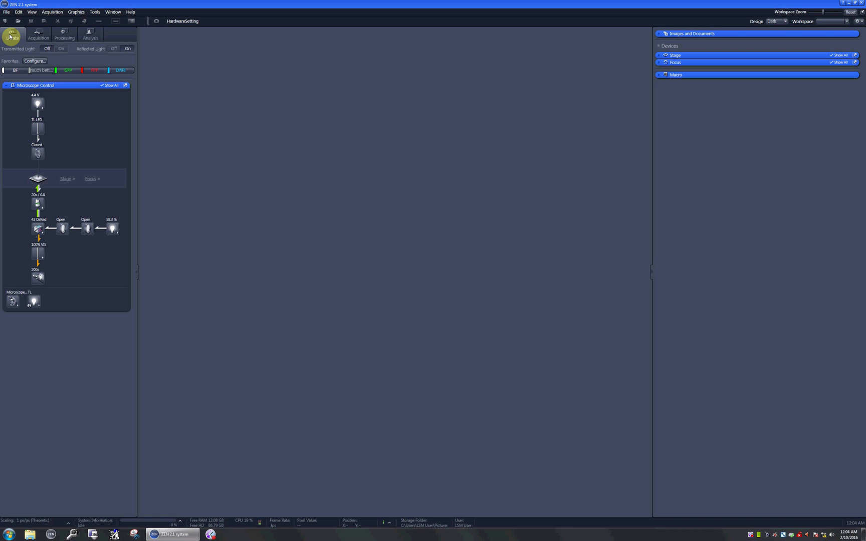
mouse_move(37, 33)
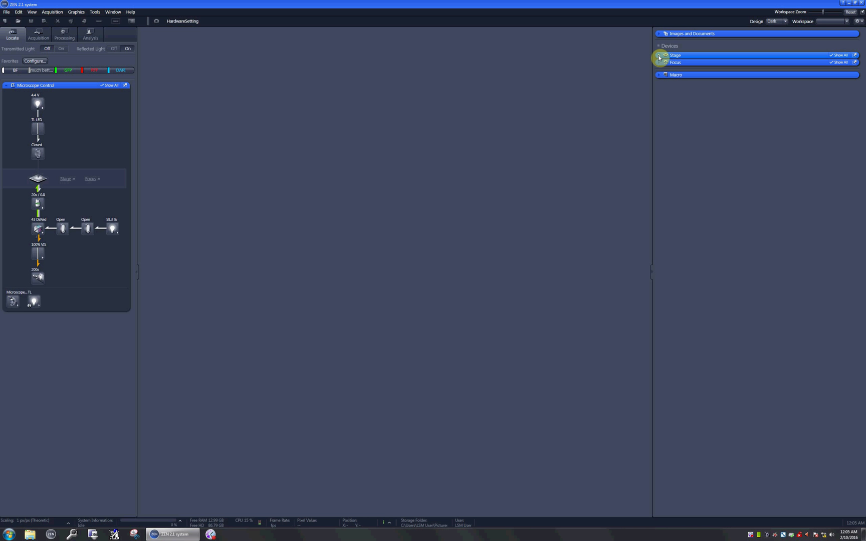
Expand the Stage controls and its Marks section, revealing the empty positions table.
left_click(675, 55)
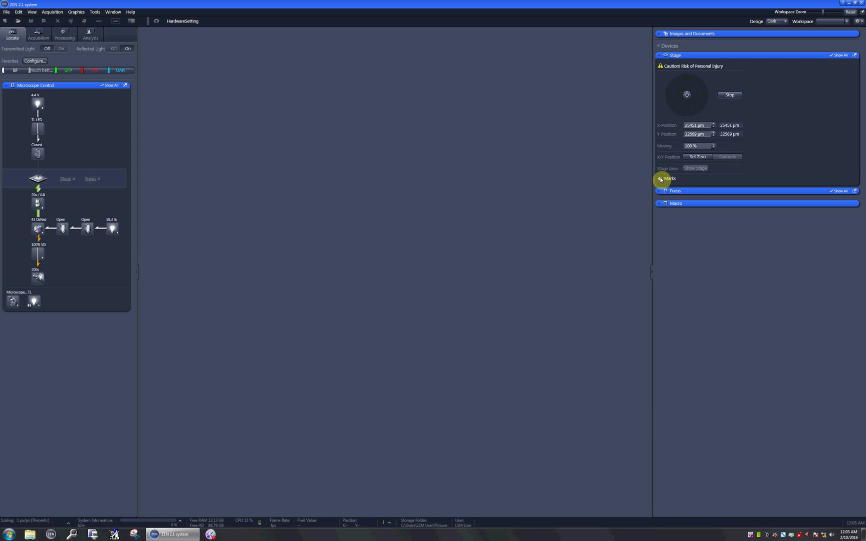
left_click(670, 178)
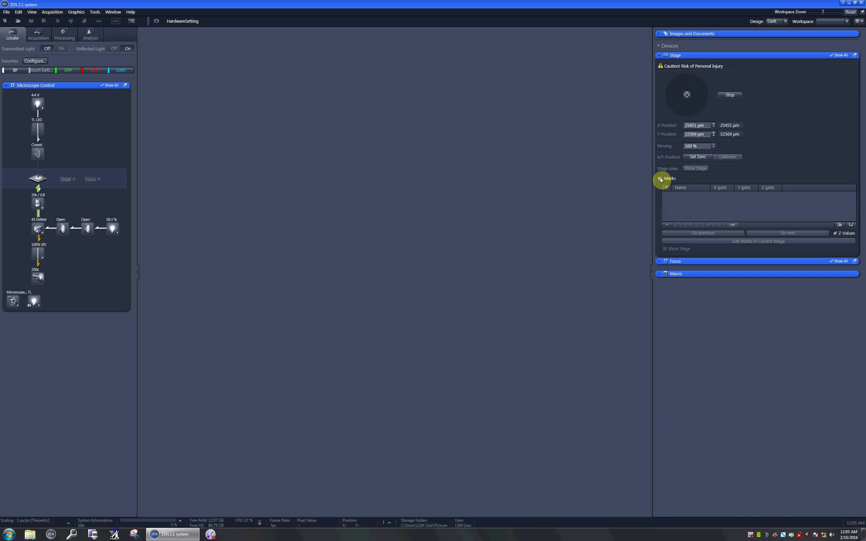
mouse_move(768, 188)
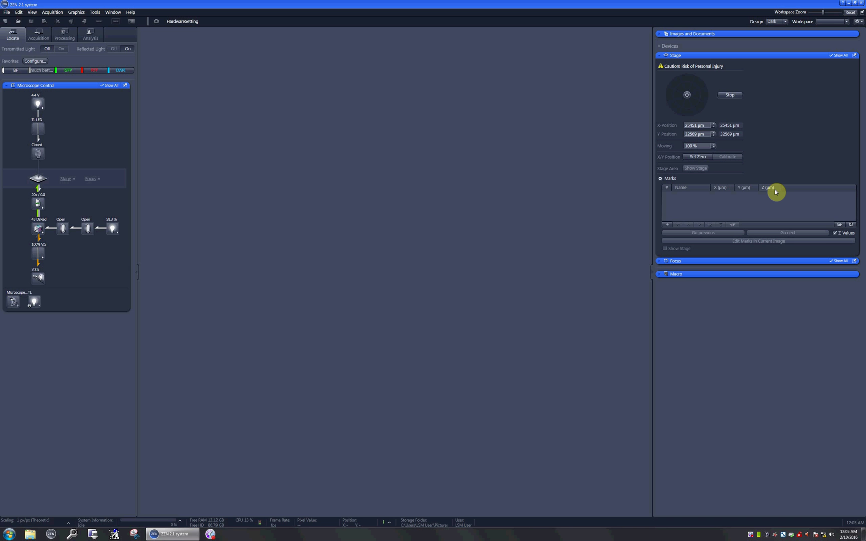
mouse_move(223, 126)
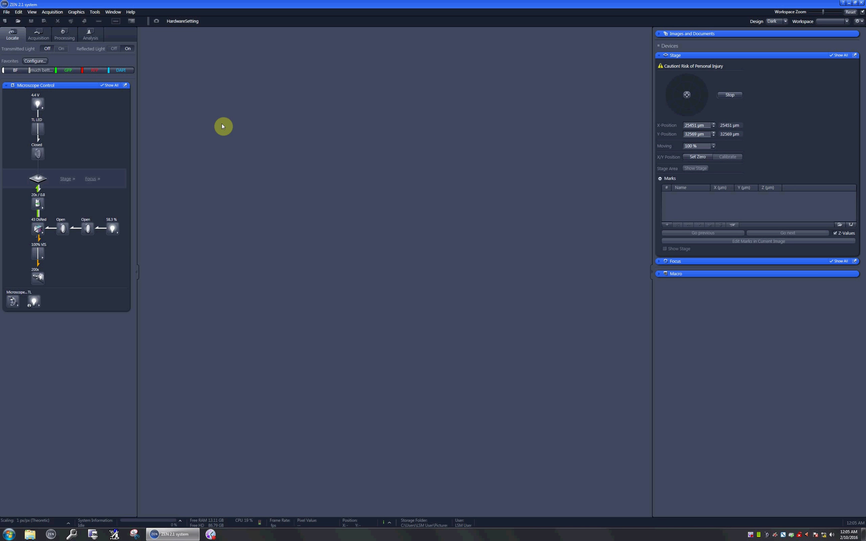
mouse_move(51, 70)
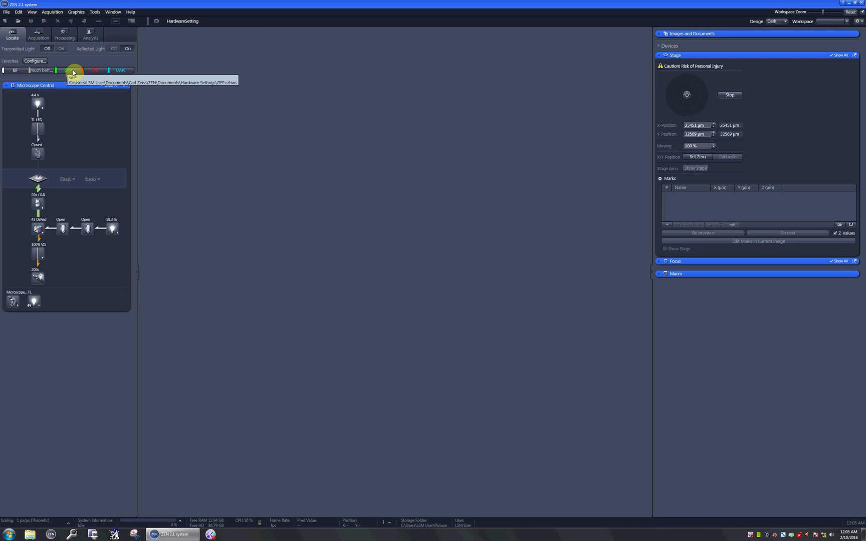
mouse_move(98, 70)
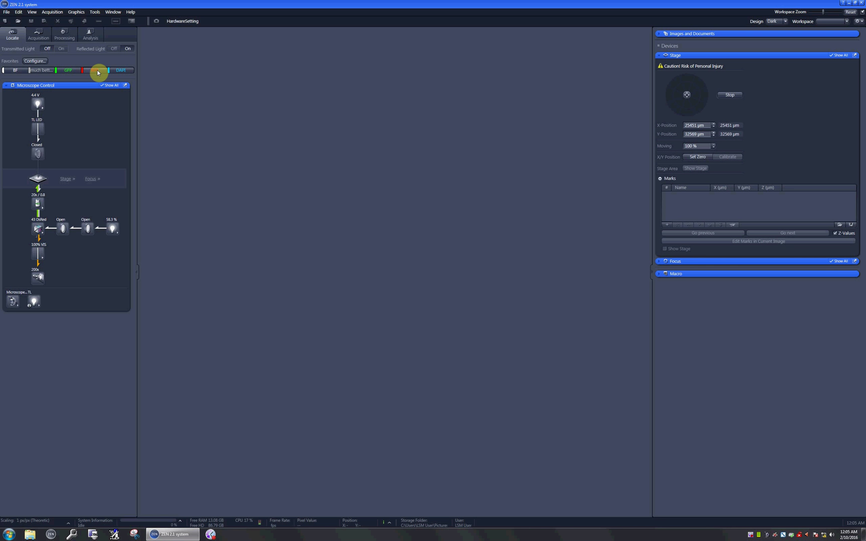
mouse_move(336, 329)
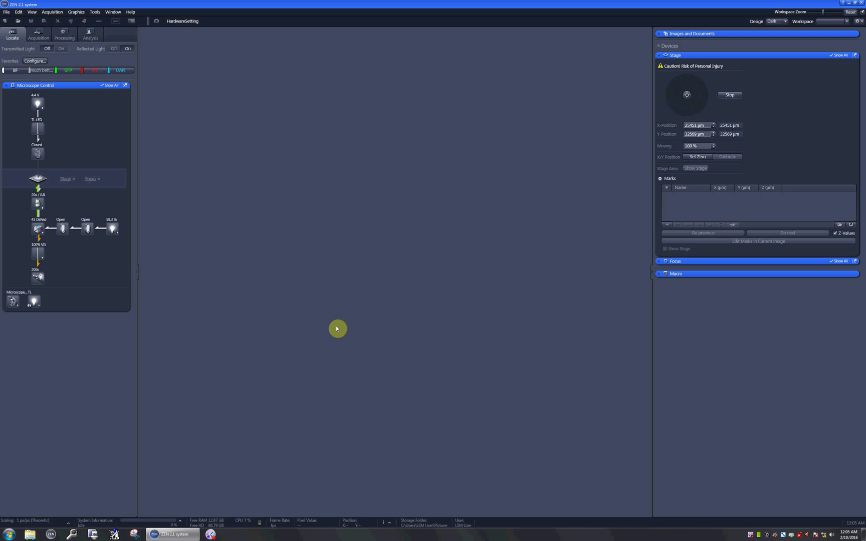
mouse_move(669, 227)
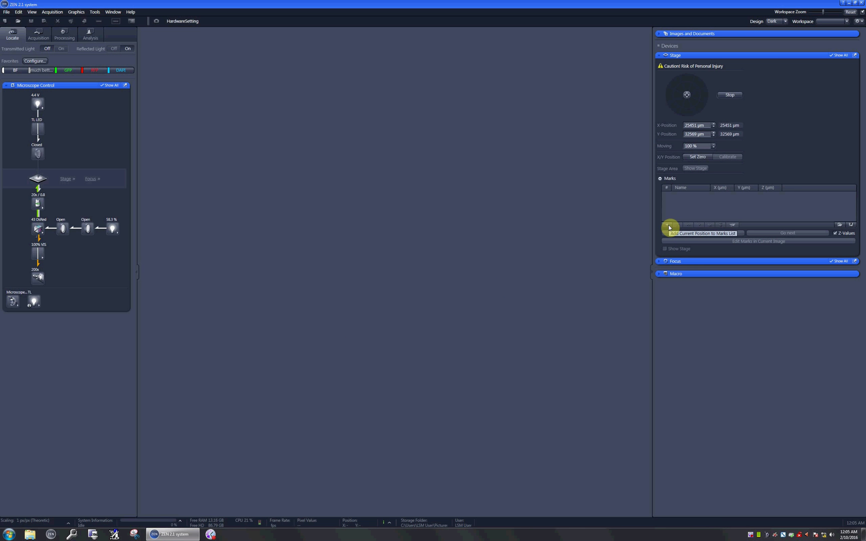
Save the current position as a mark named 'round thingy', then add a second mark.
left_click(668, 229)
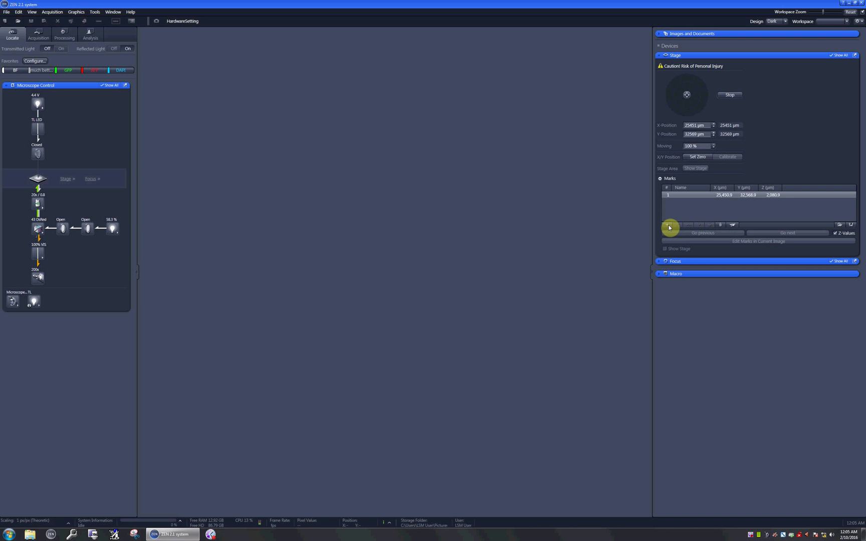
mouse_move(678, 213)
type("more energy")
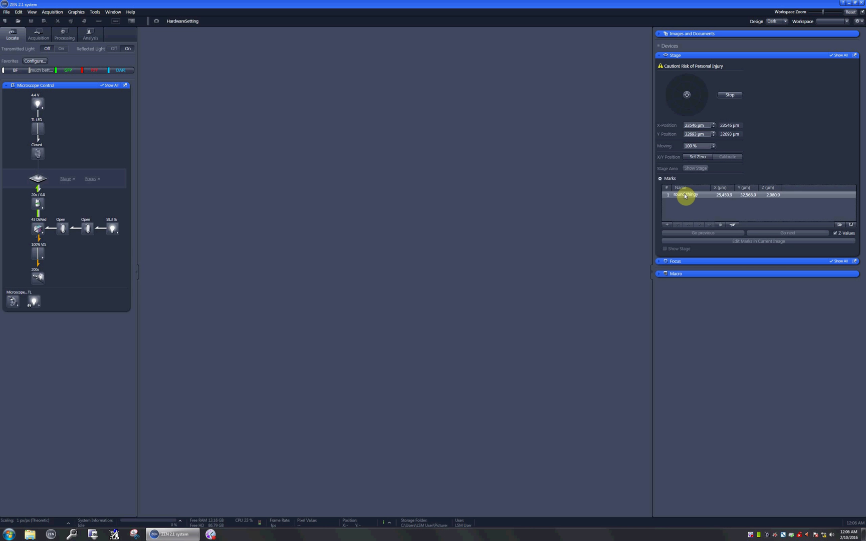
left_click(666, 225)
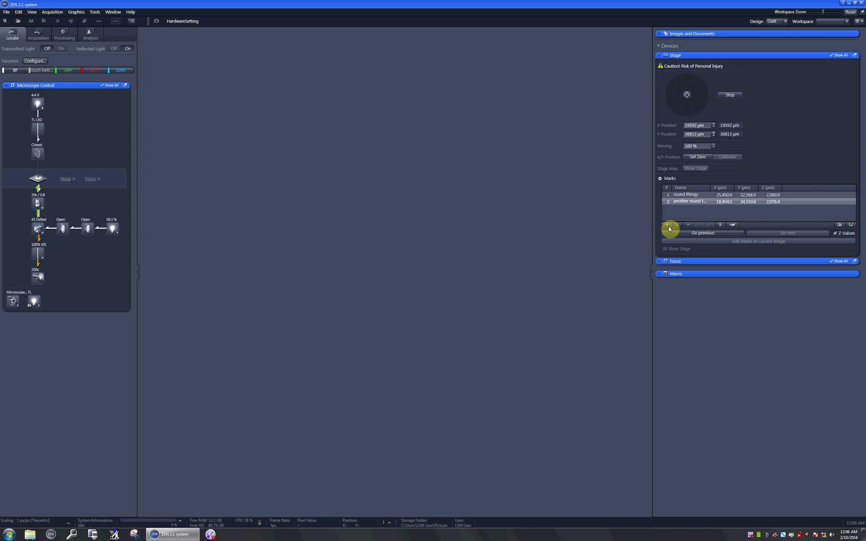
left_click(669, 229)
type("some trash")
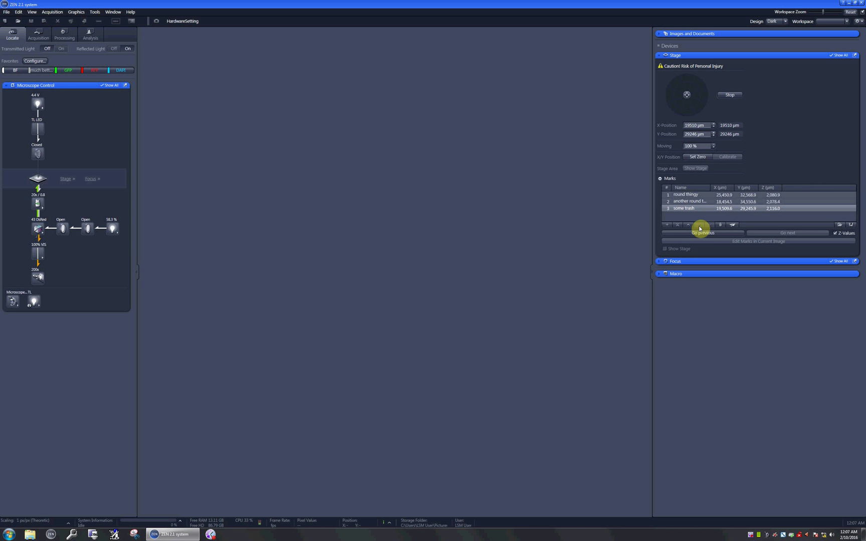
mouse_move(688, 194)
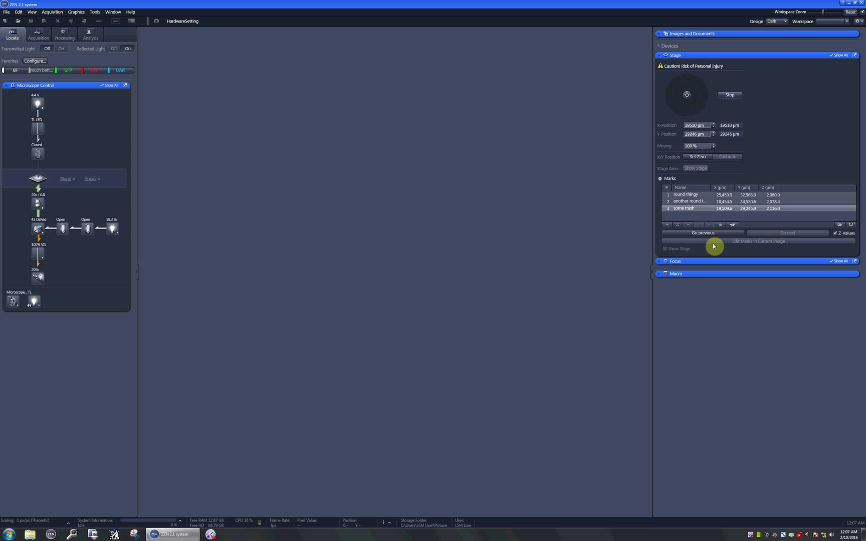
mouse_move(721, 226)
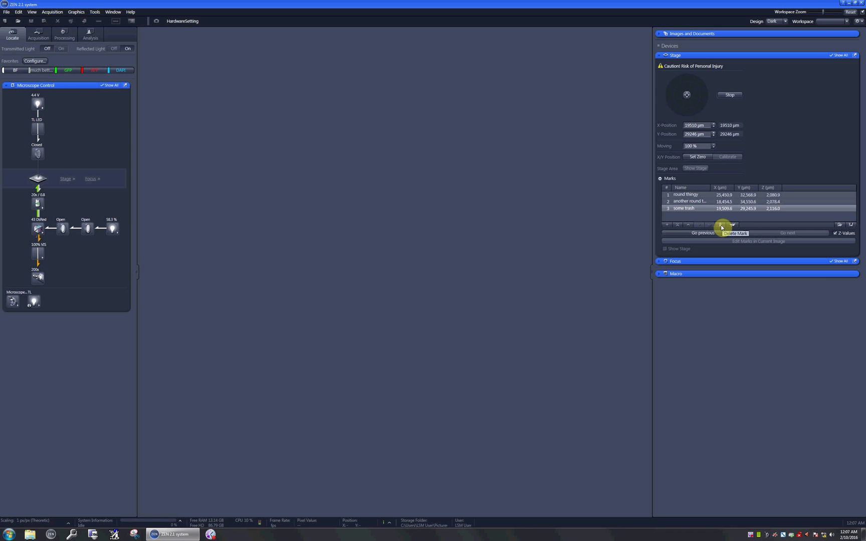
mouse_move(734, 229)
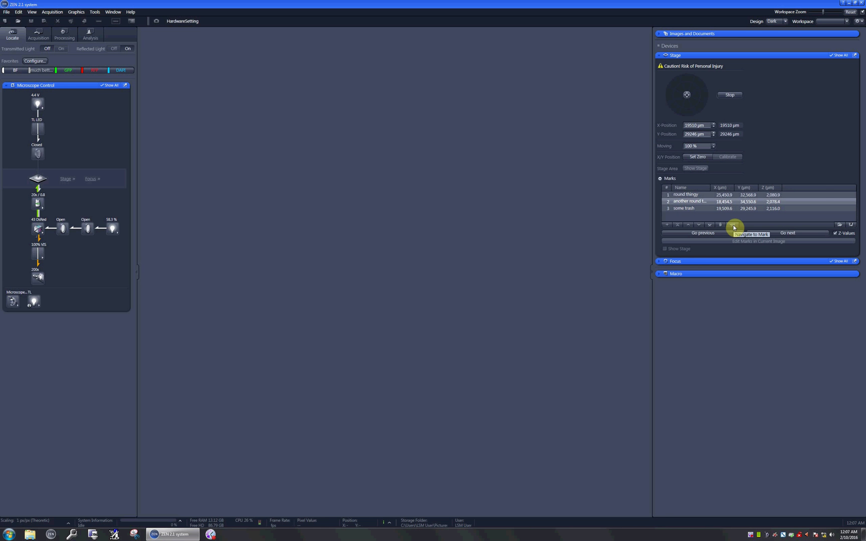
Navigate the stage to the second mark, 'another round t…'.
left_click(749, 234)
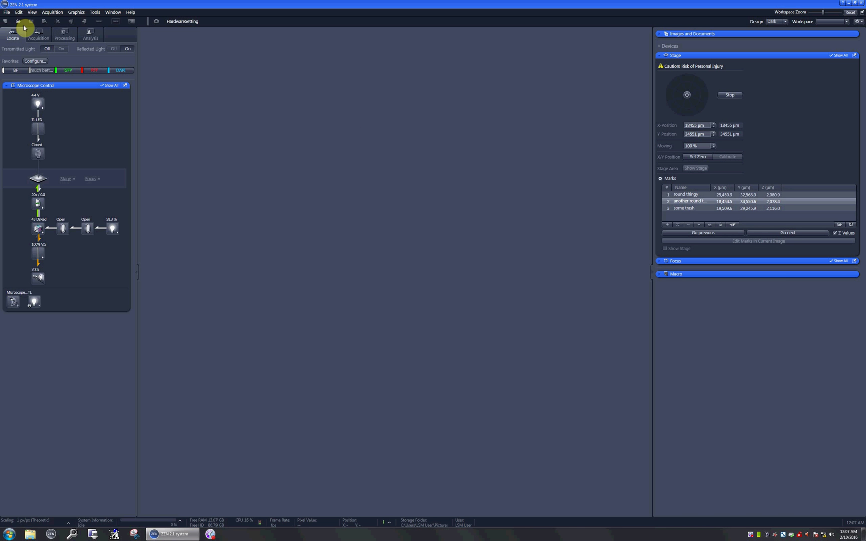
Preview the ring of cells live under Acquisition and snap an image at the second mark.
left_click(38, 34)
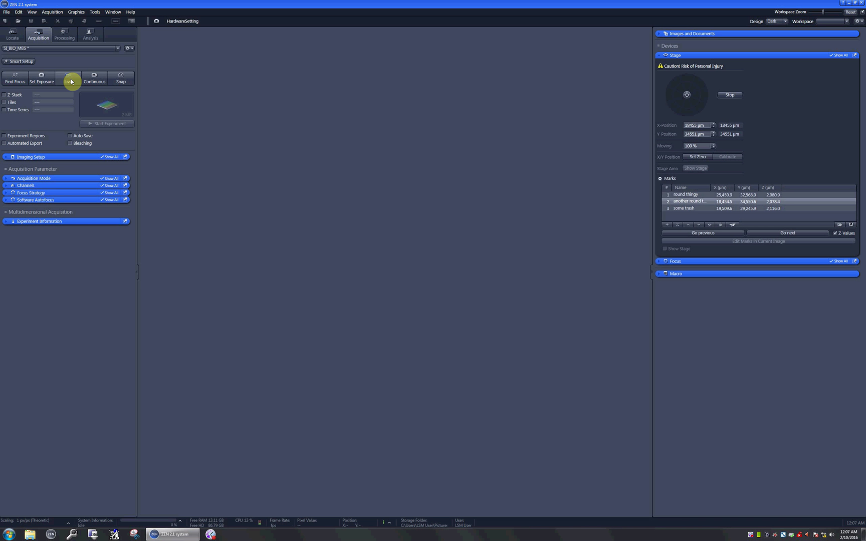
left_click(69, 78)
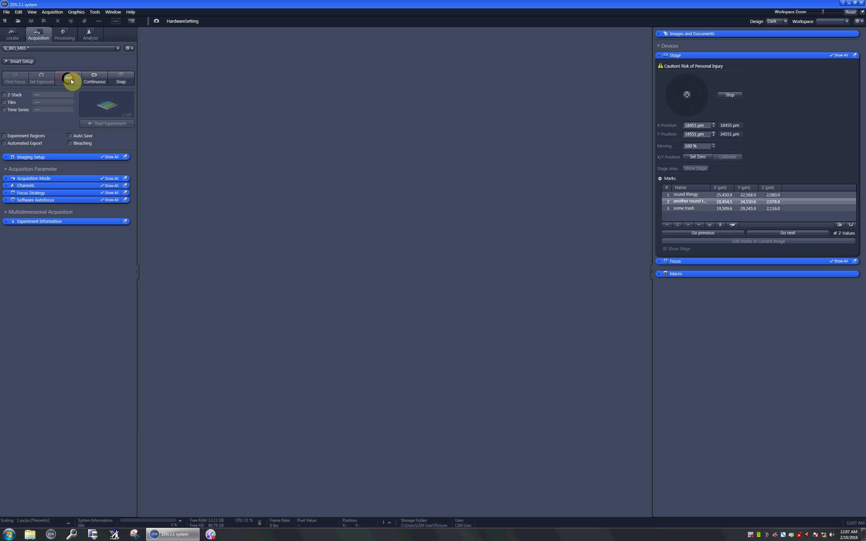
left_click(68, 77)
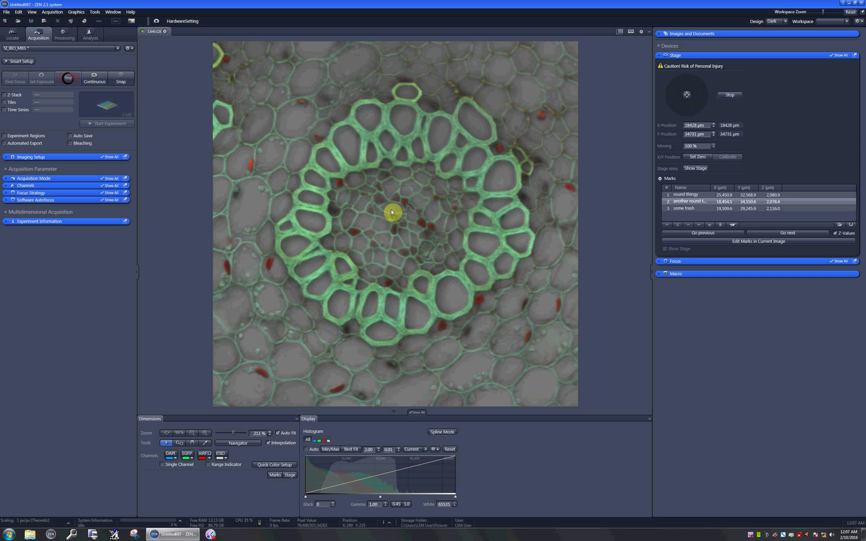
left_click(121, 79)
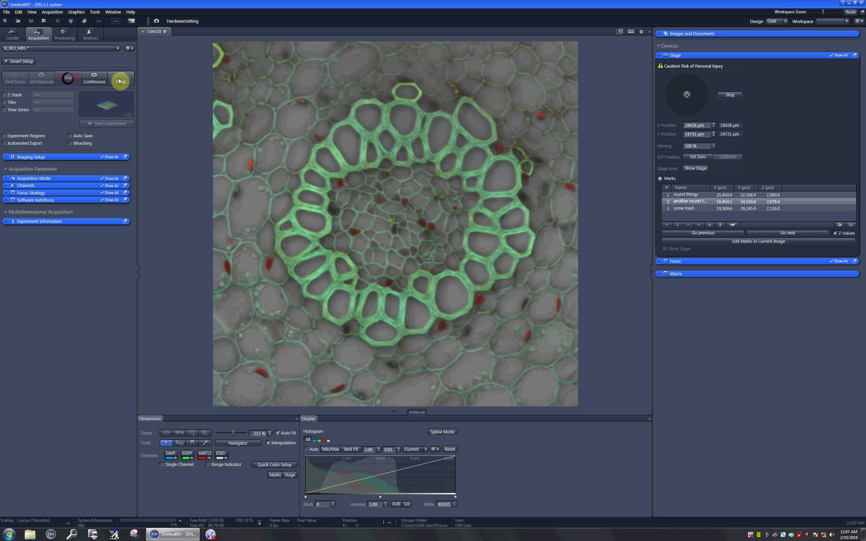
left_click(120, 78)
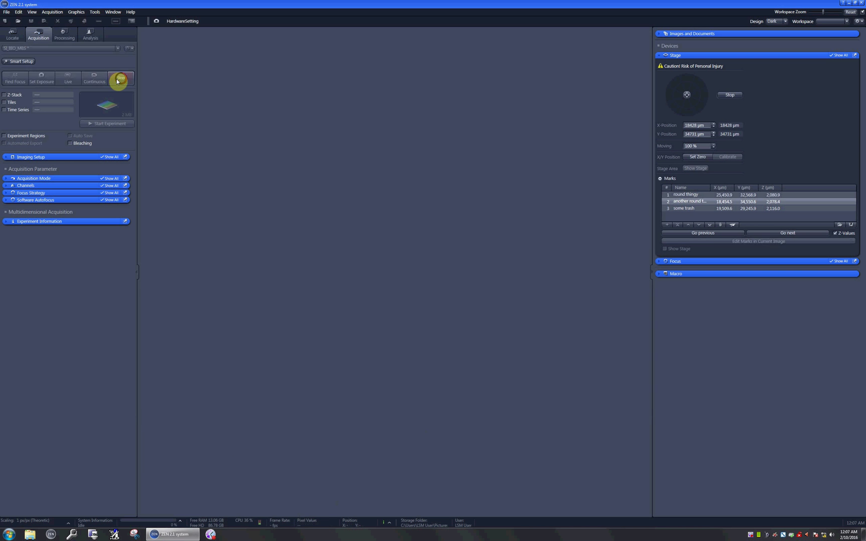
Show the snap's channels in Split view, then snap an image at the first mark.
left_click(120, 77)
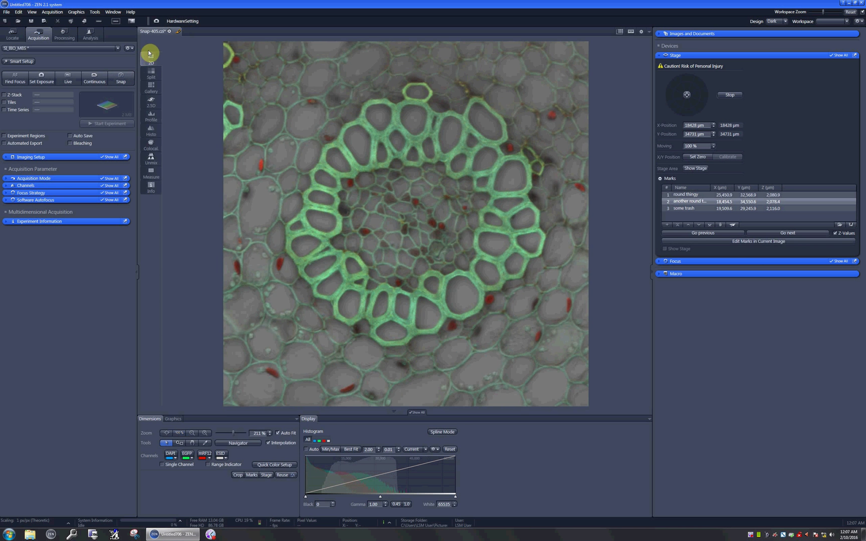
left_click(150, 73)
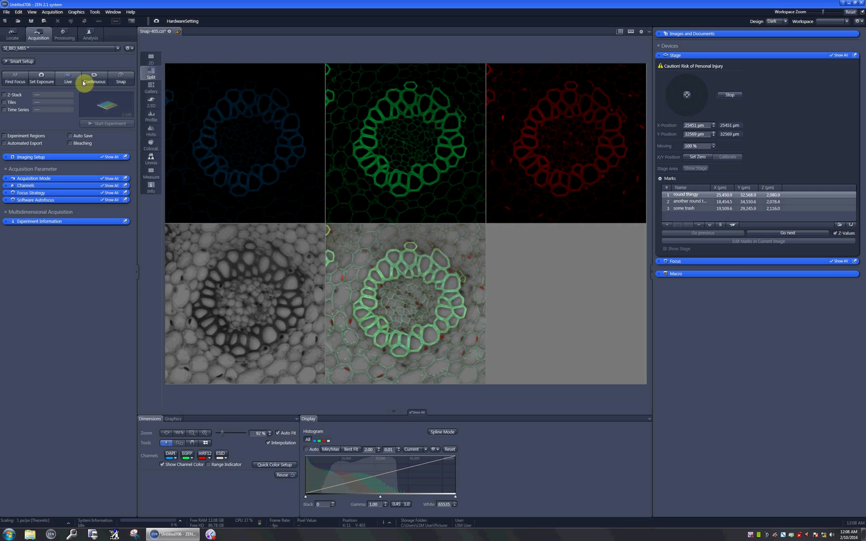
left_click(67, 77)
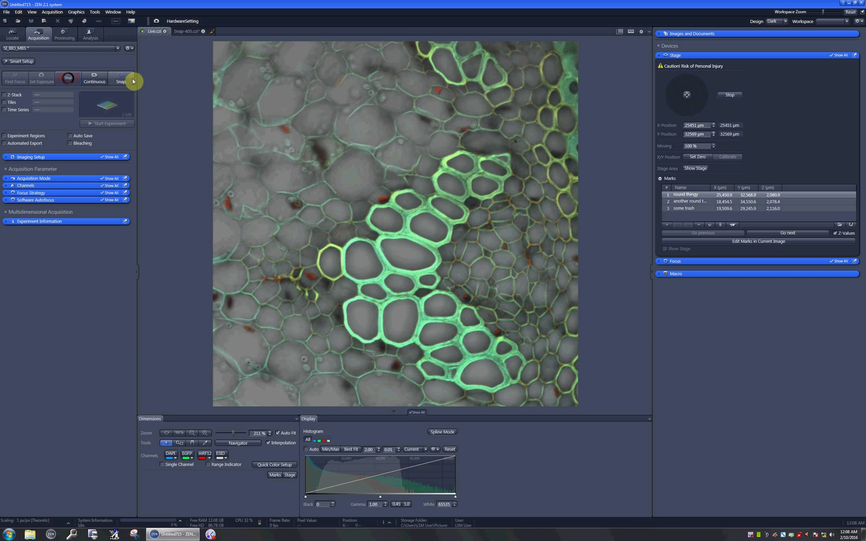
left_click(121, 77)
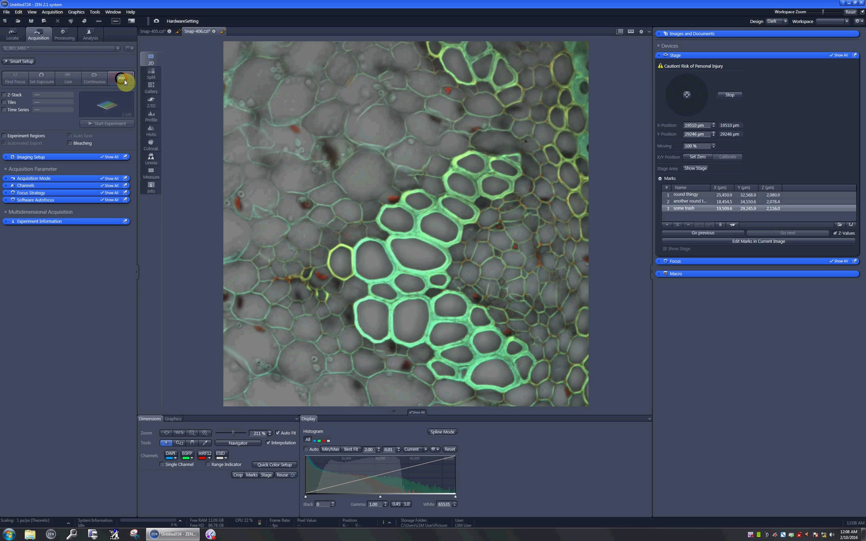
Snap an image at the third mark, split its channels, and return to Snap-406.
left_click(120, 77)
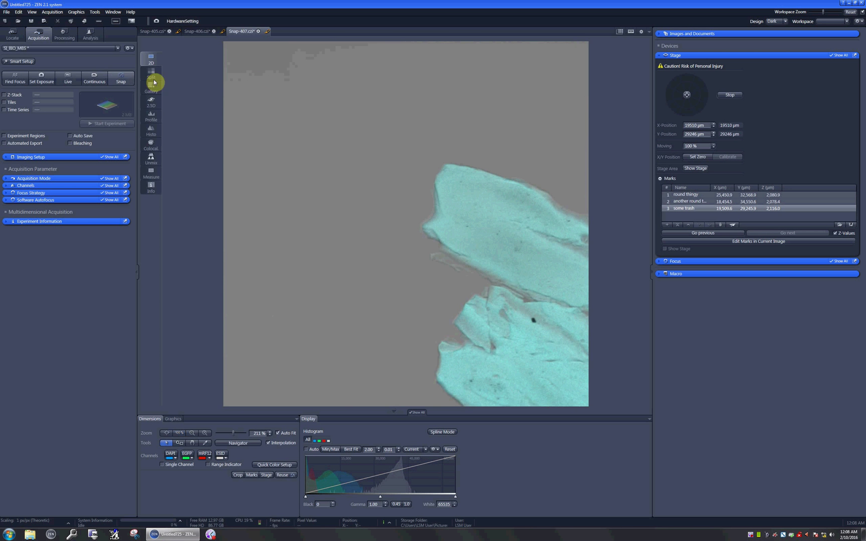
left_click(150, 72)
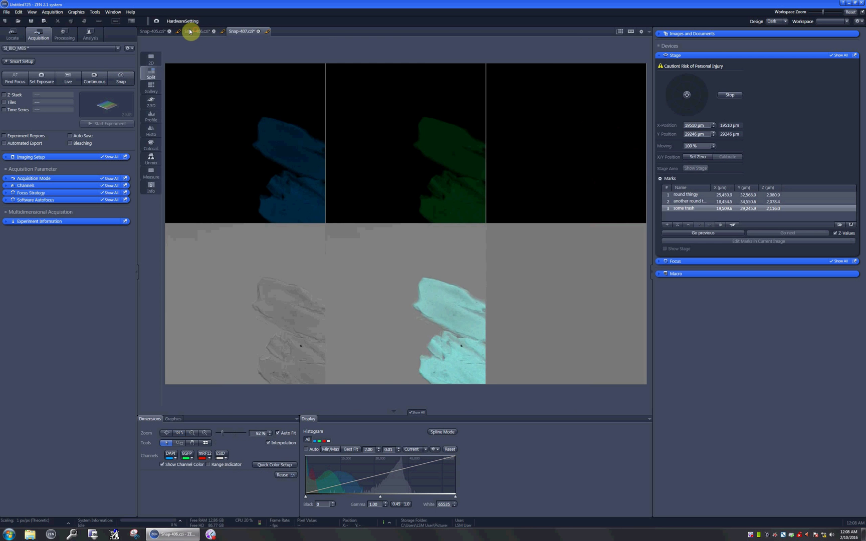
left_click(149, 31)
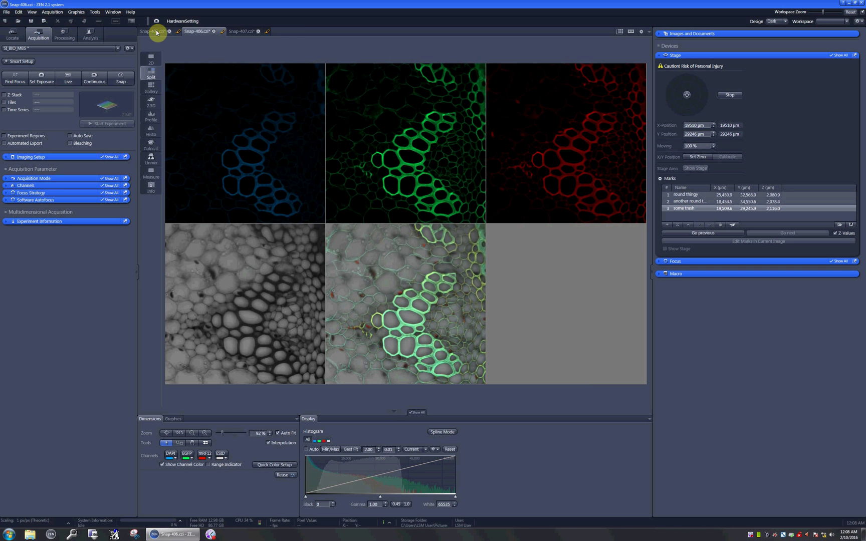